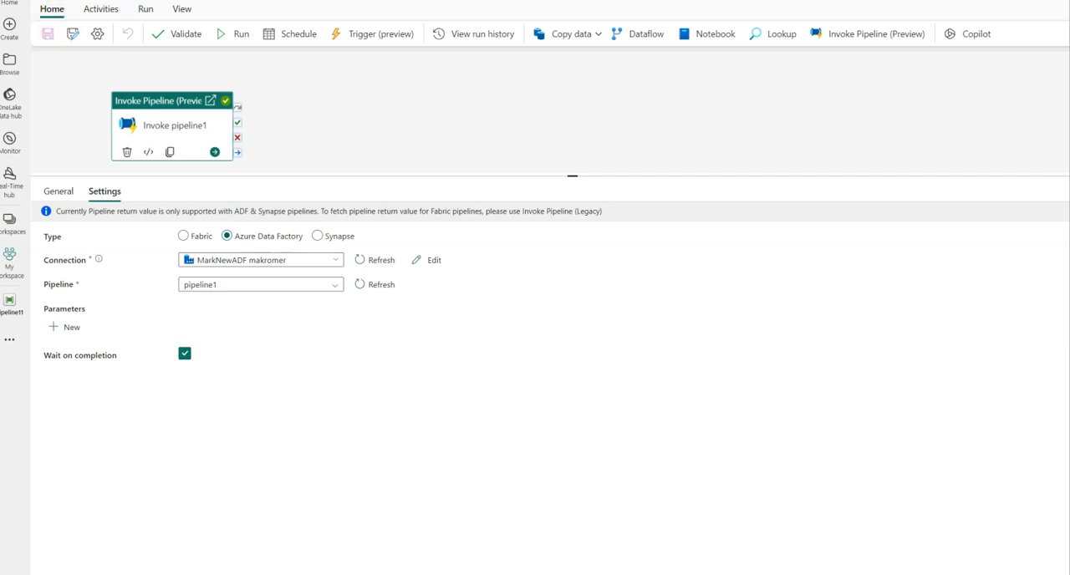
Show the available pipeline activities, including Invoke Pipeline (Legacy) and (Preview).
left_click(101, 9)
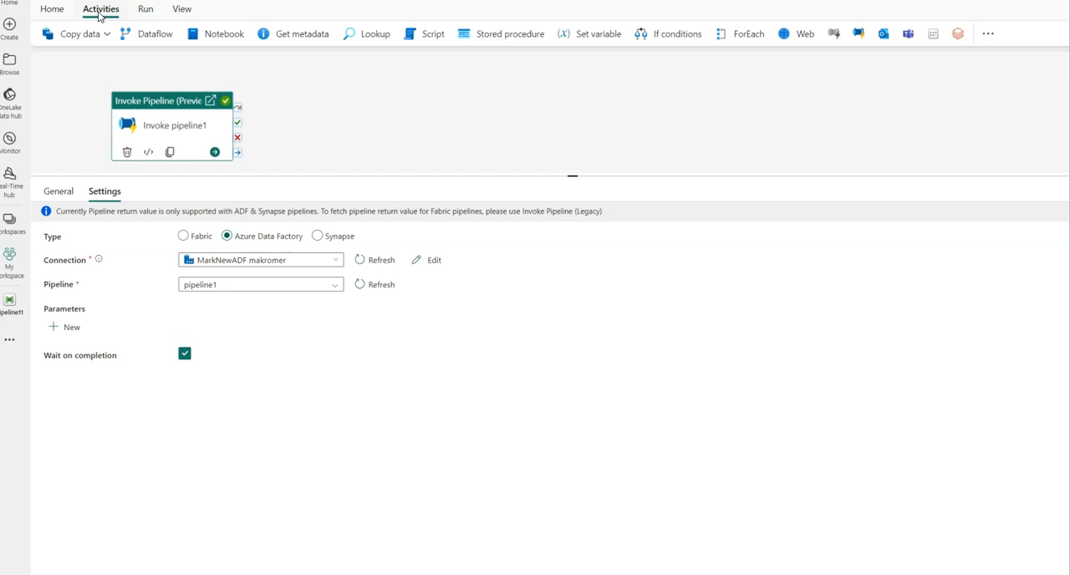
mouse_move(679, 100)
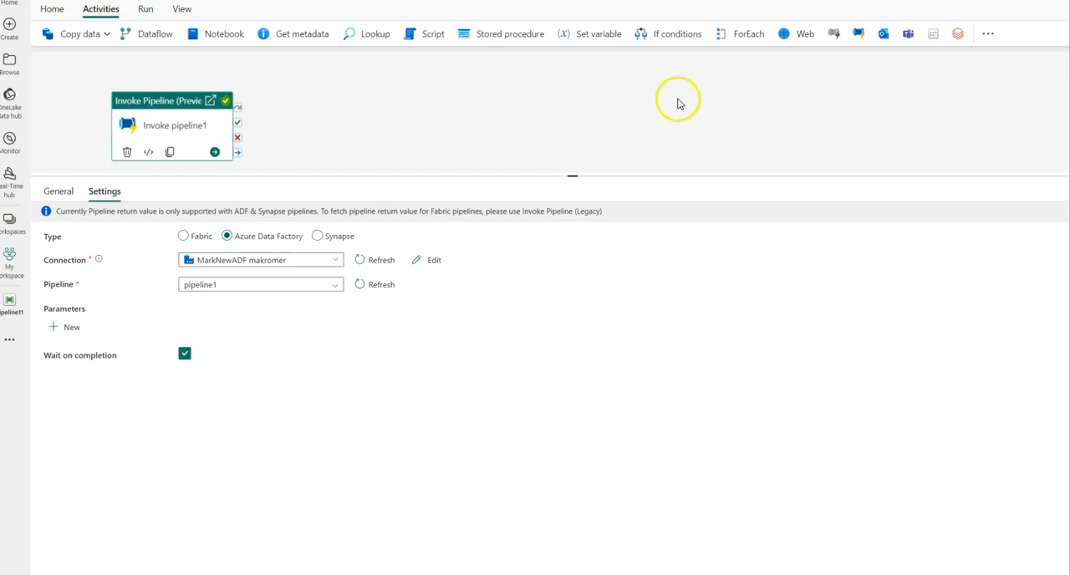
mouse_move(840, 77)
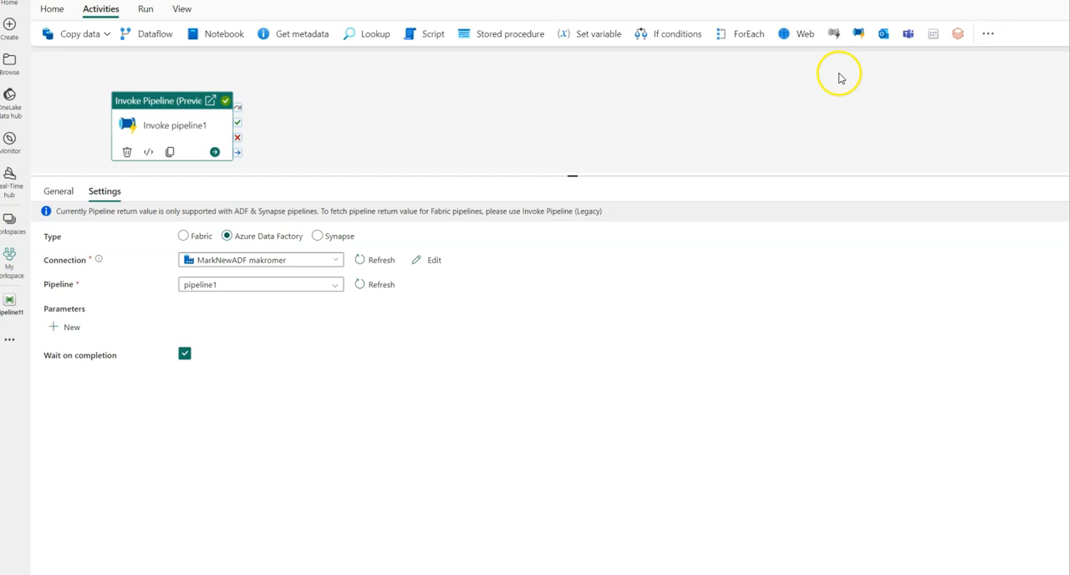
mouse_move(838, 58)
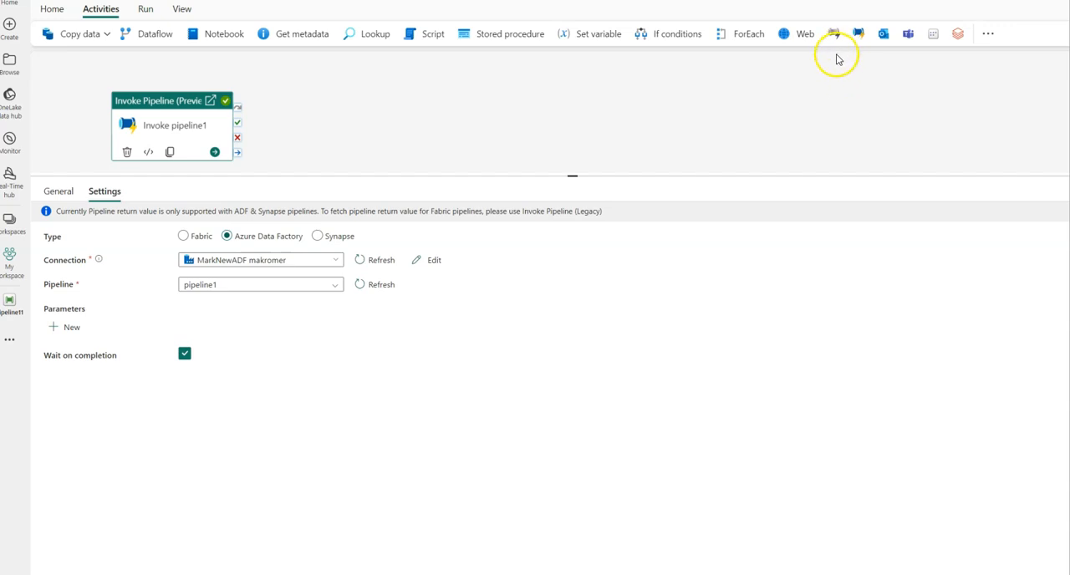
mouse_move(833, 34)
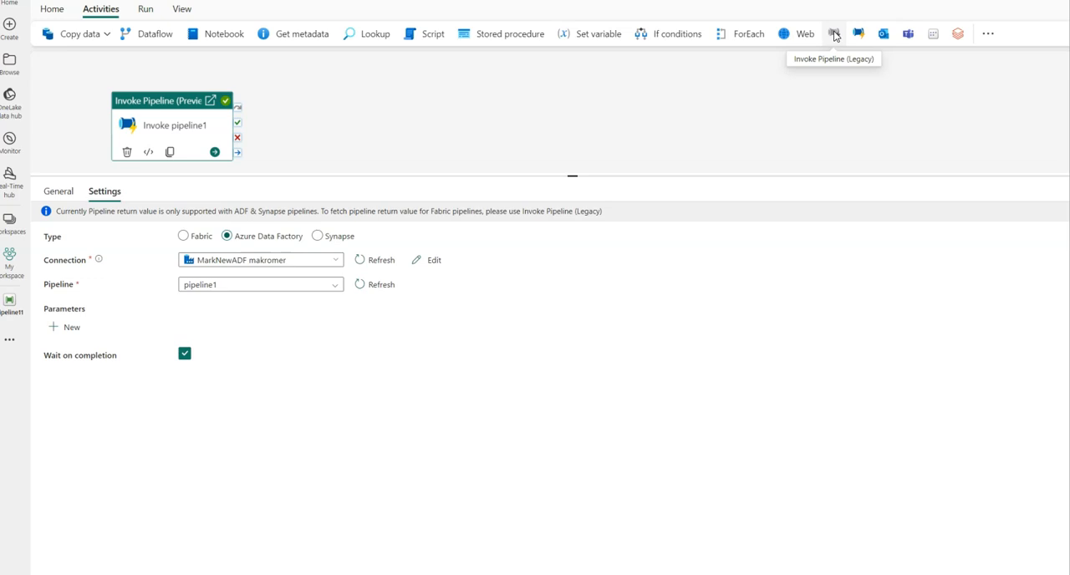
mouse_move(859, 34)
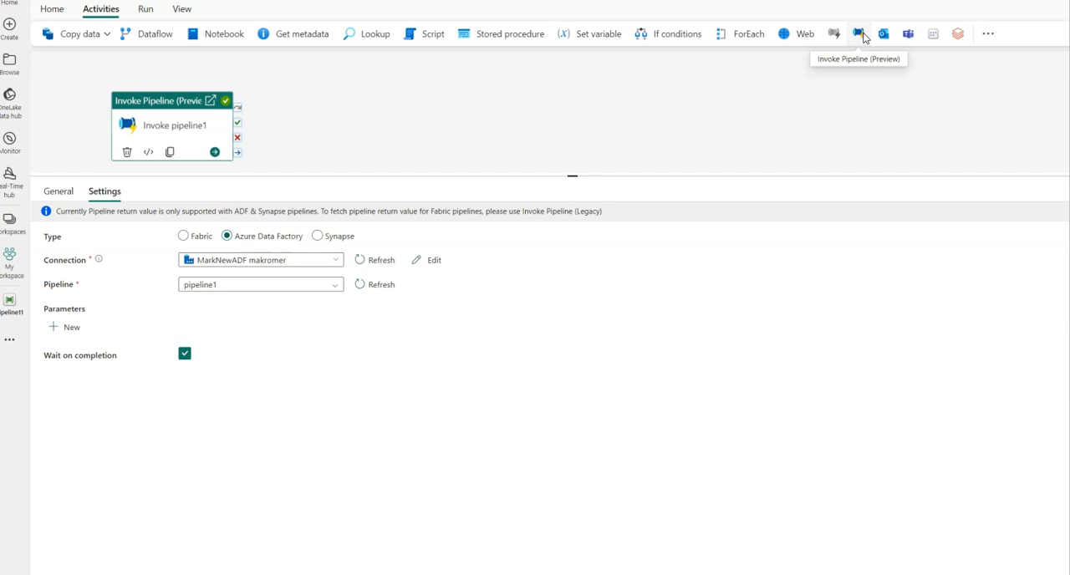
mouse_move(428, 324)
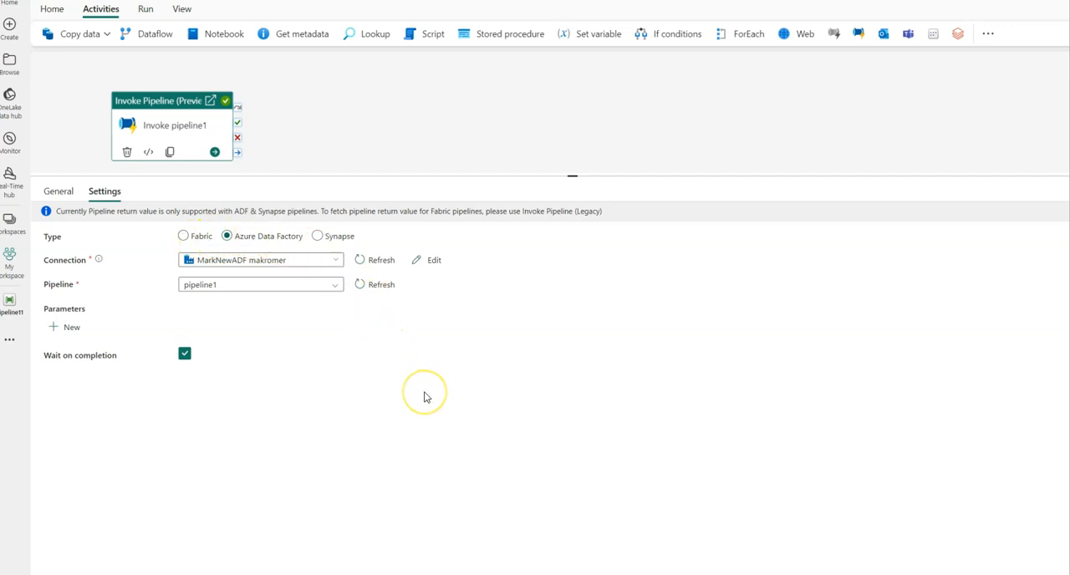
mouse_move(425, 396)
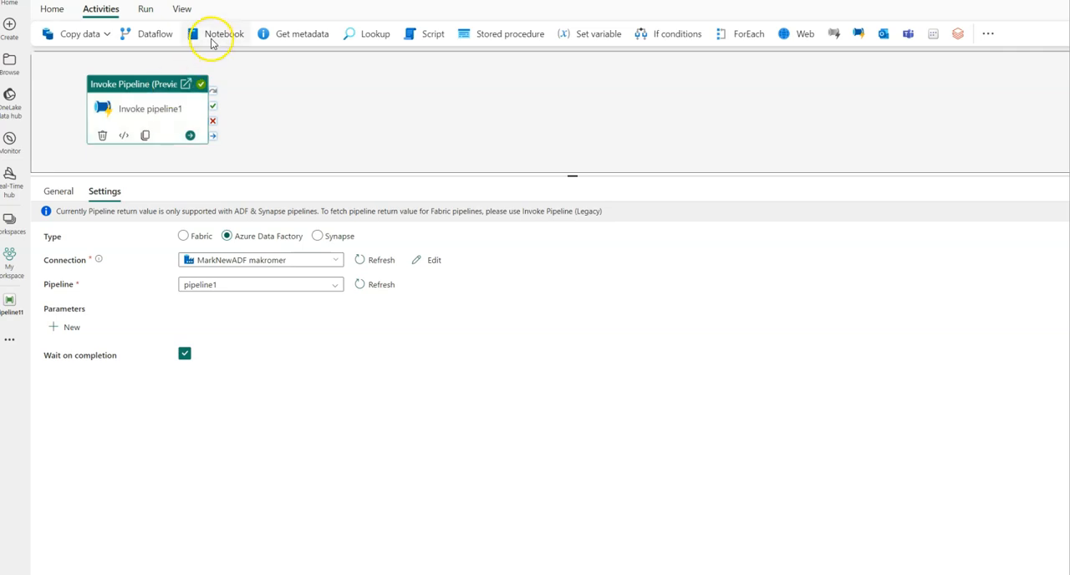
Add Notebook1 chained to Invoke pipeline1's success output.
left_click(224, 33)
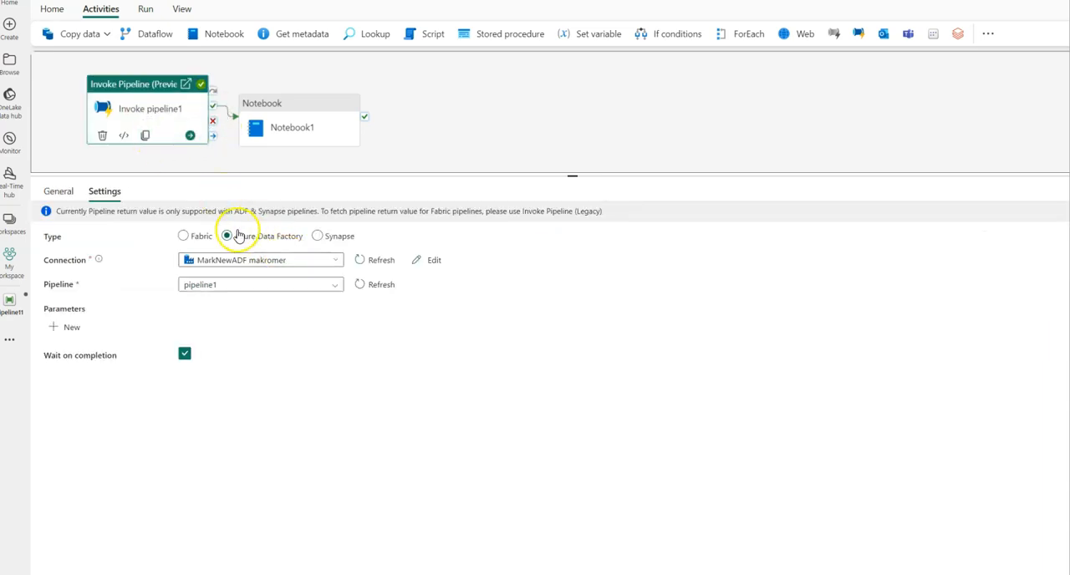
Set Invoke pipeline1's type to Fabric with My workspace and no pipeline chosen.
left_click(184, 236)
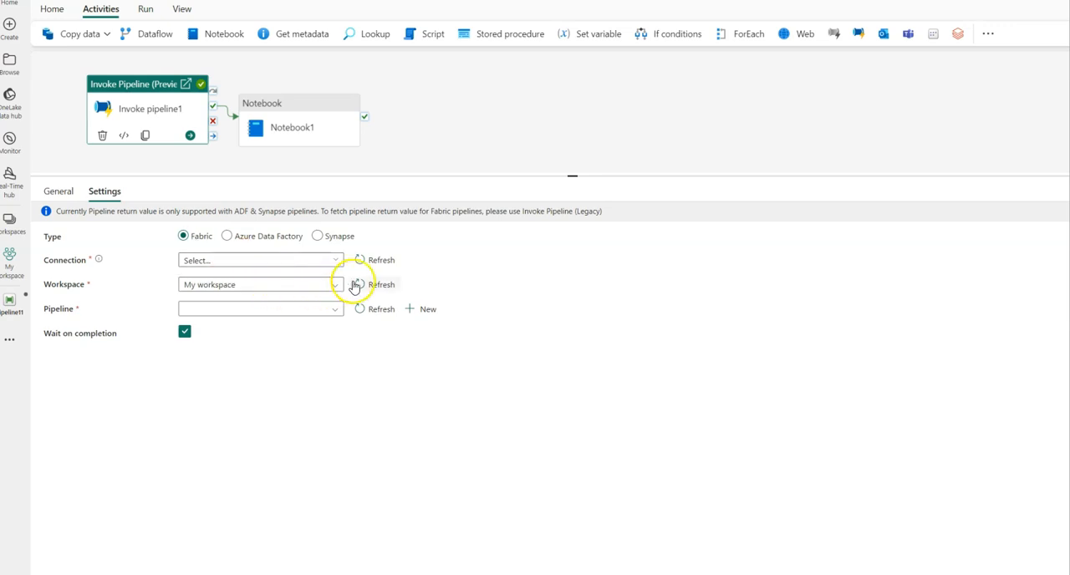
mouse_move(543, 291)
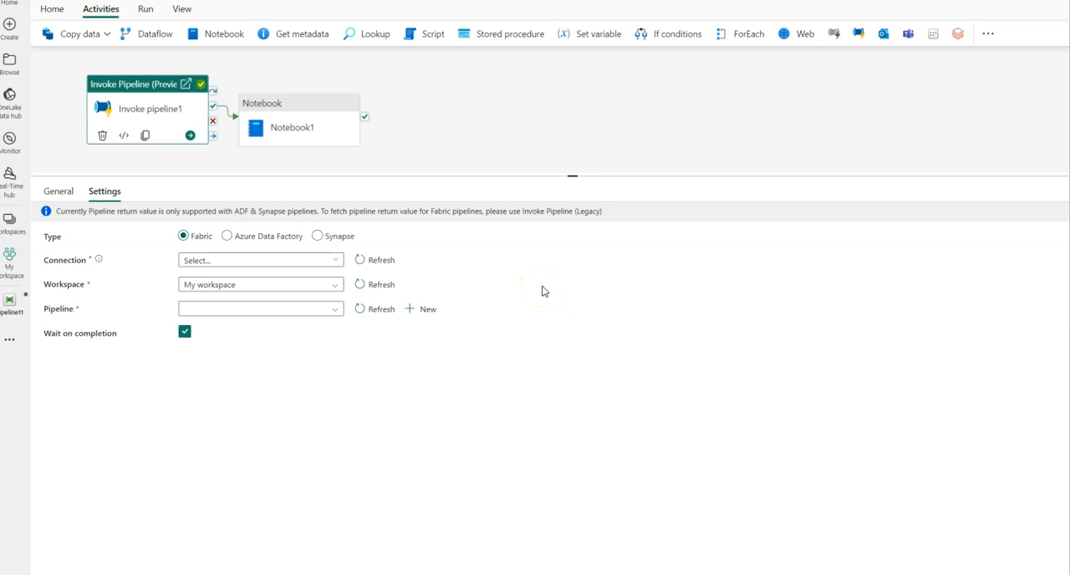
mouse_move(504, 280)
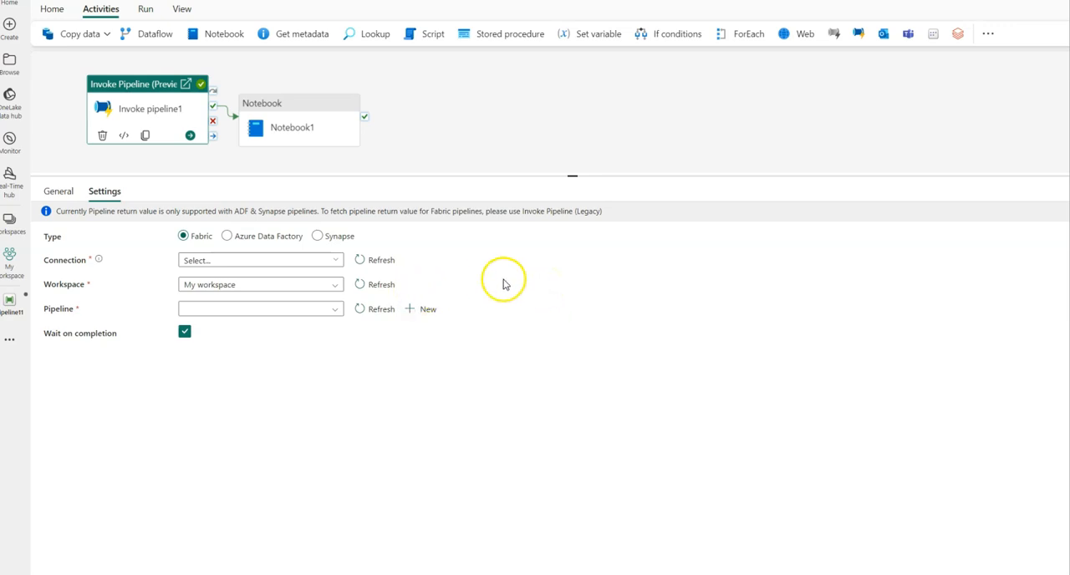
mouse_move(541, 285)
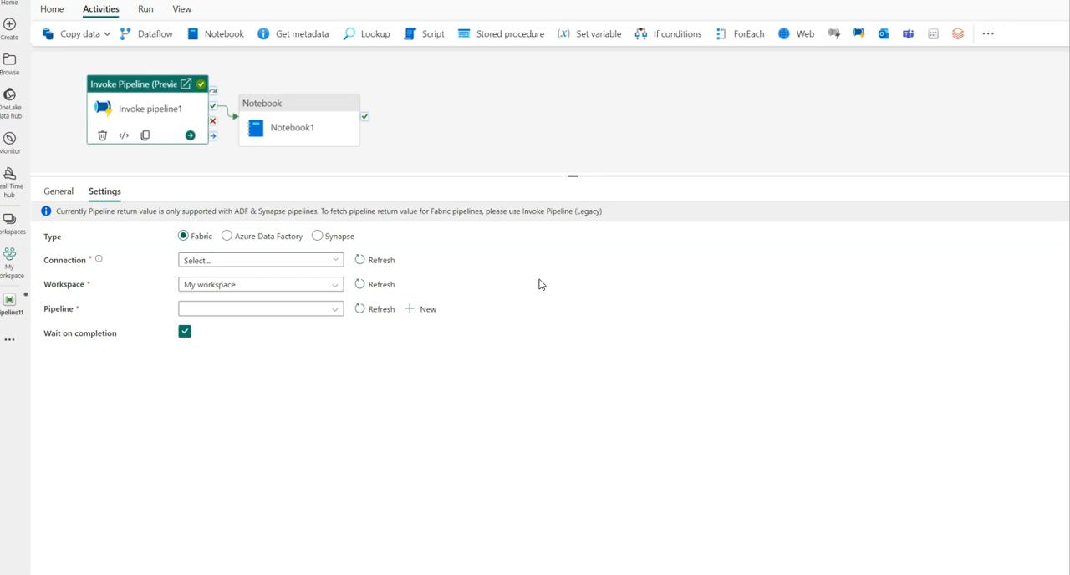
mouse_move(573, 154)
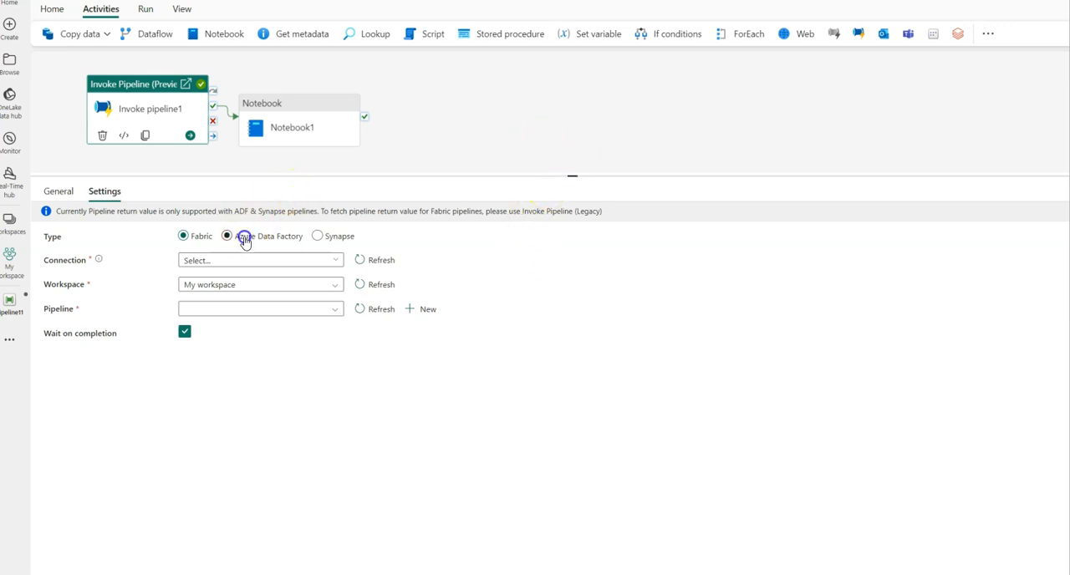
Set Invoke pipeline1's type back to Azure Data Factory with connection MarkNewADF and pipeline1.
left_click(227, 236)
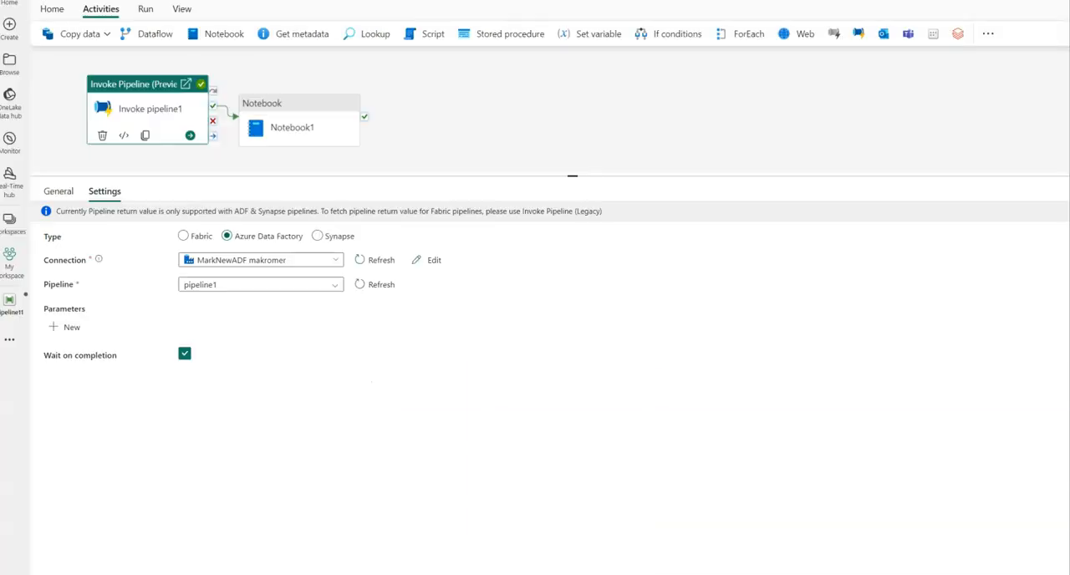
mouse_move(760, 134)
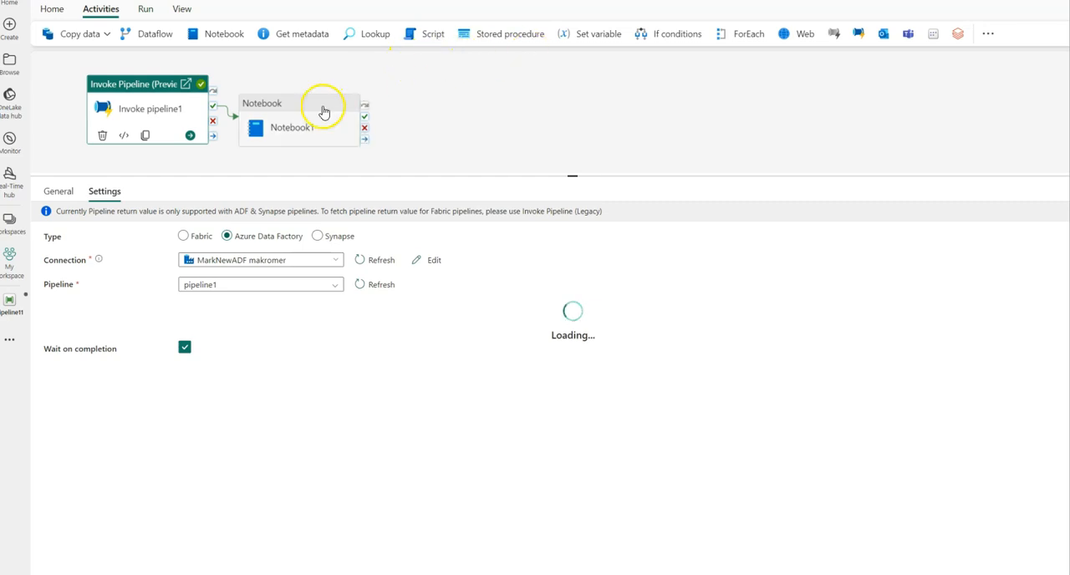
mouse_move(409, 94)
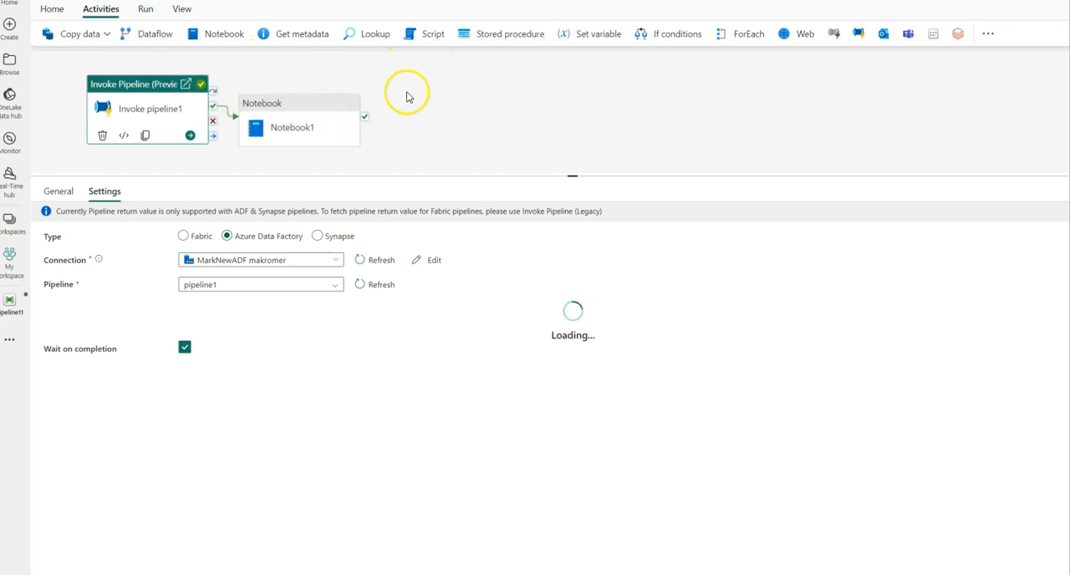
left_click(145, 9)
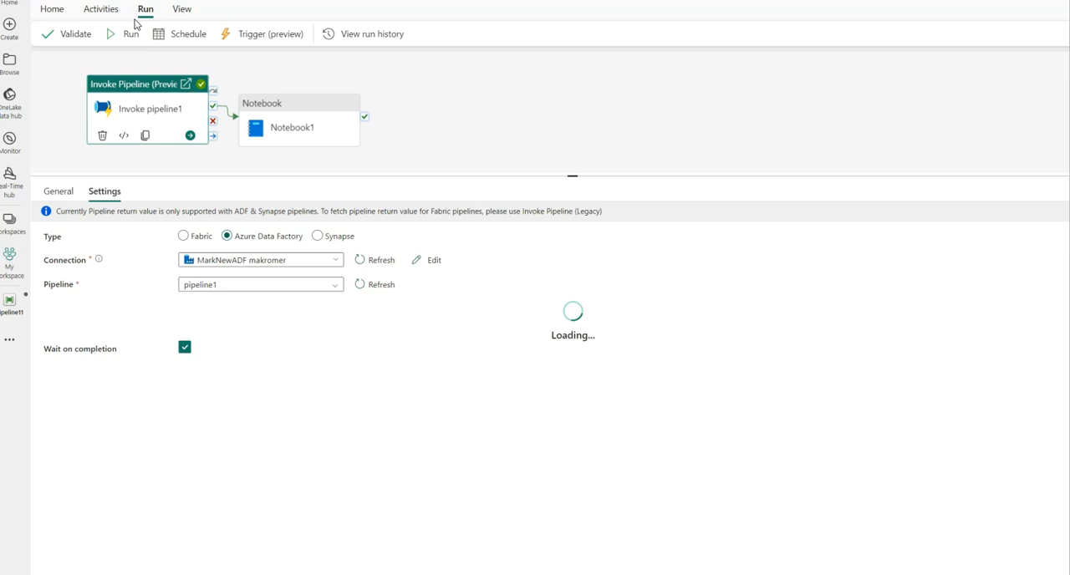
Validate the pipeline and remove Notebook1, which is flagged for a missing notebook id.
left_click(76, 33)
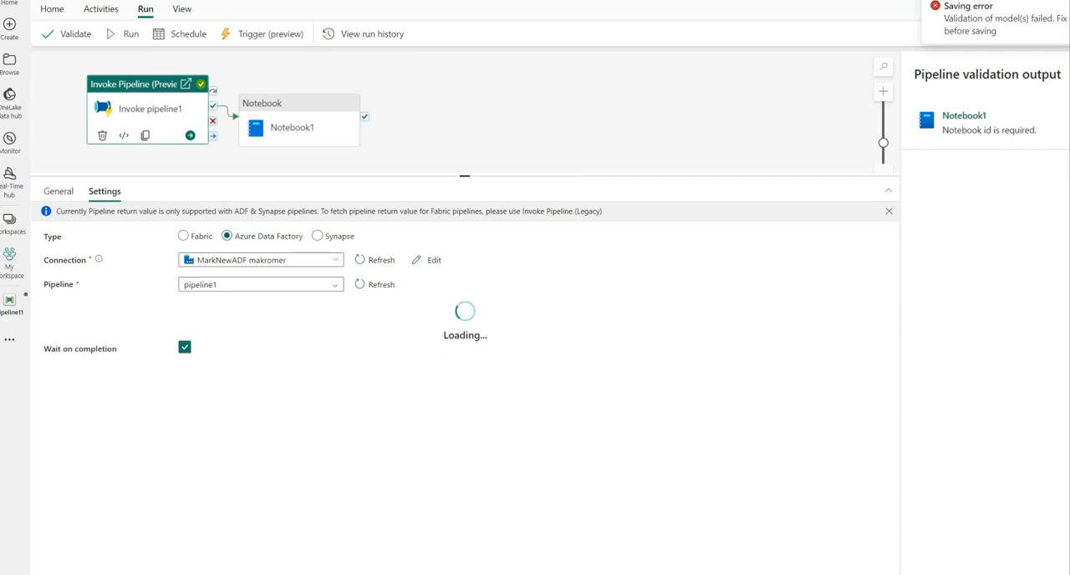
left_click(292, 108)
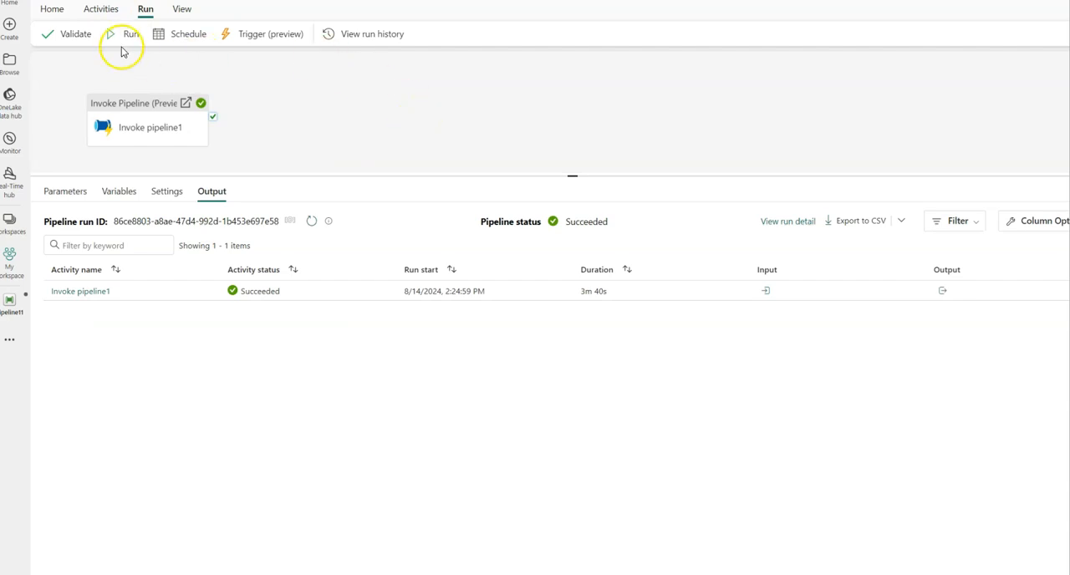
Save and run the pipeline, with Invoke pipeline1 showing in progress in Output.
left_click(131, 34)
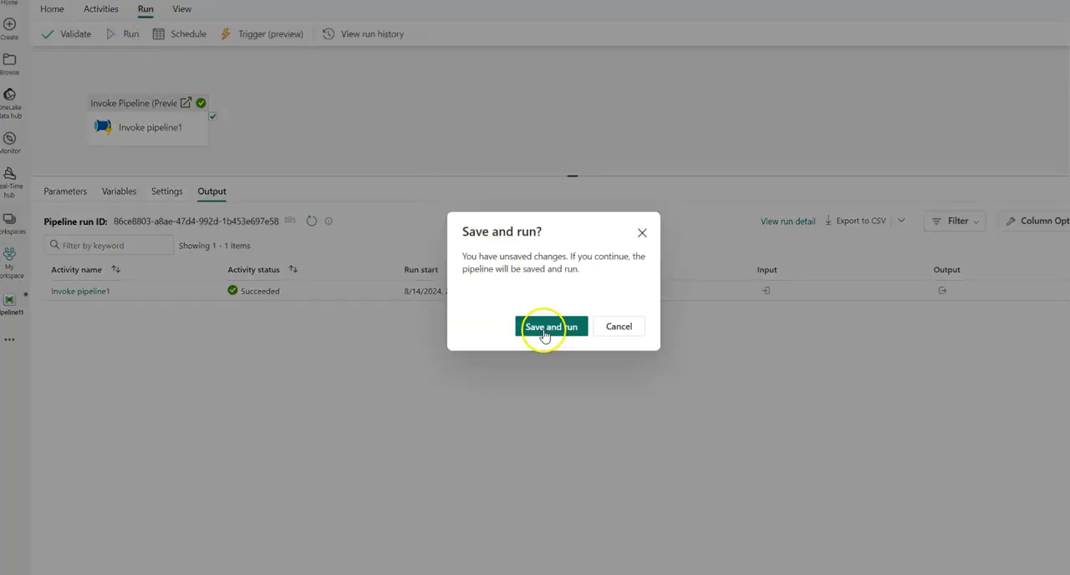
left_click(544, 326)
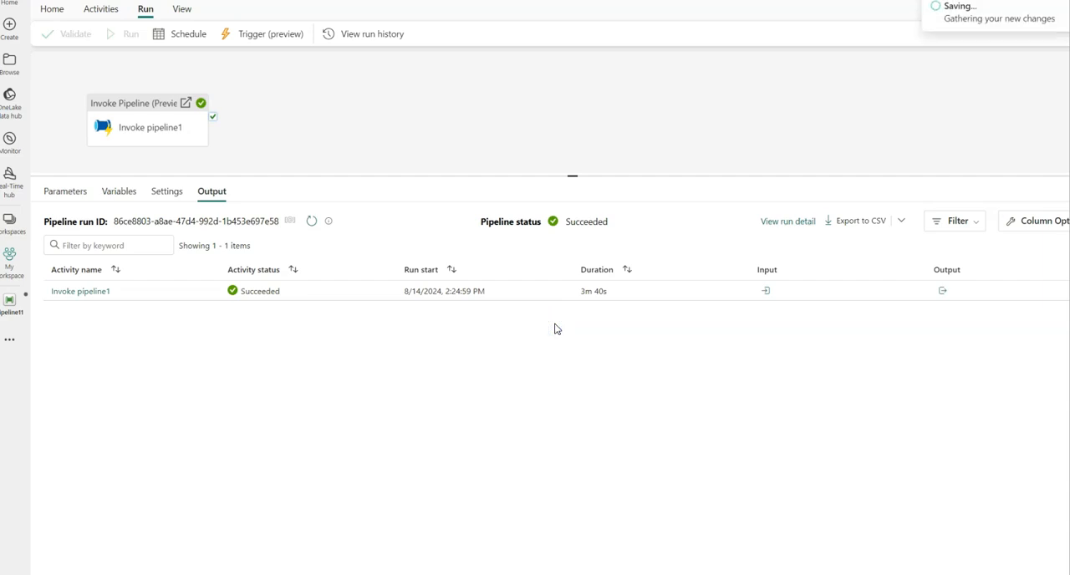
left_click(131, 33)
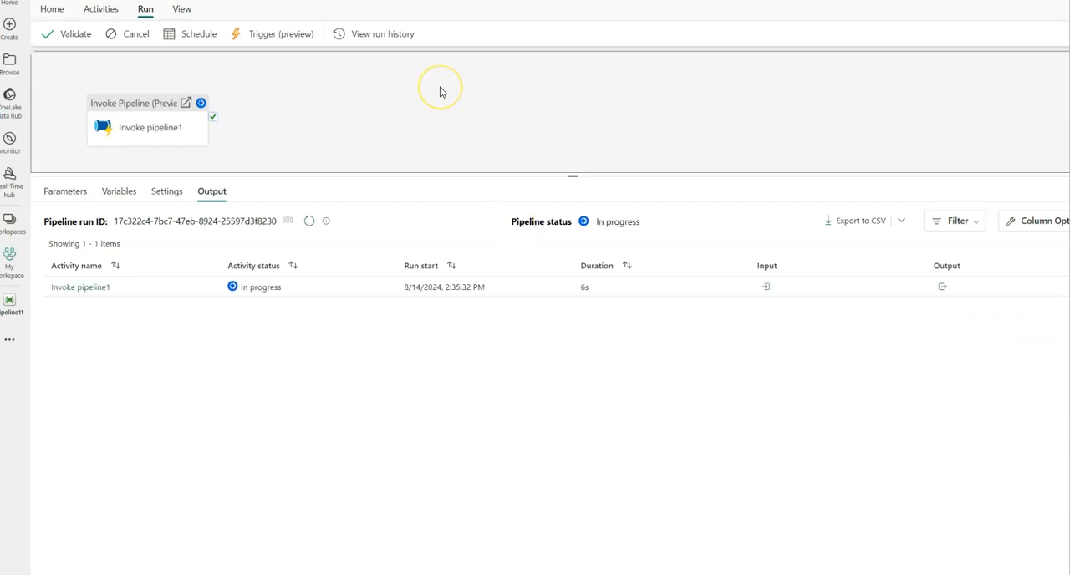
mouse_move(428, 101)
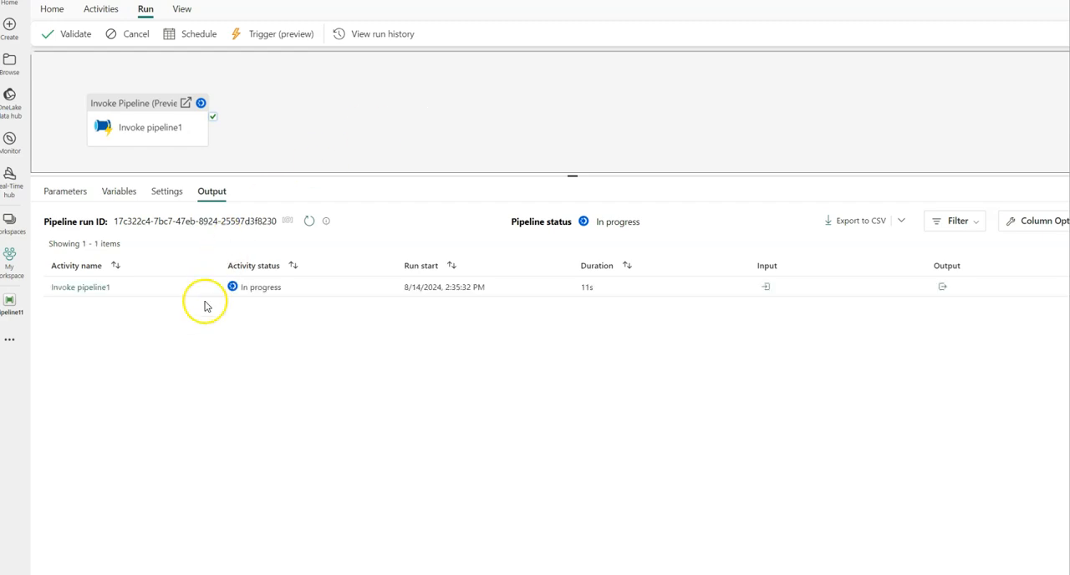
mouse_move(80, 287)
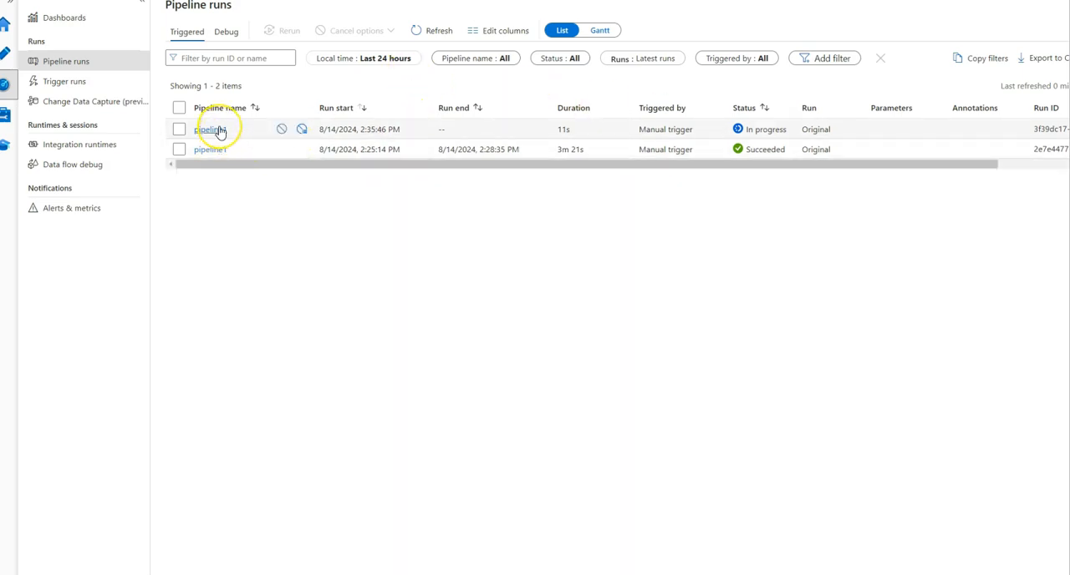
mouse_move(210, 128)
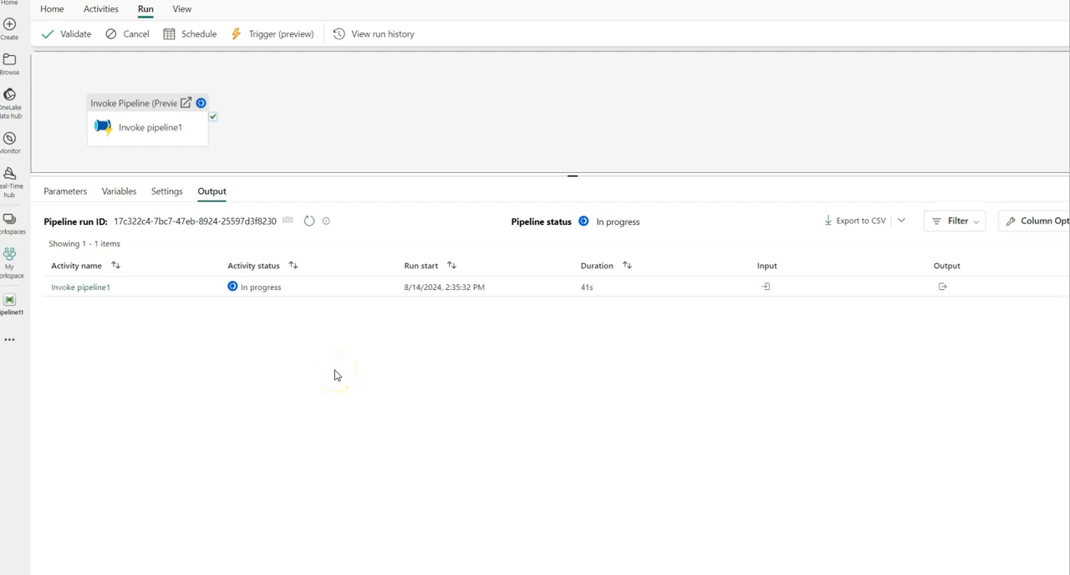
Select Invoke pipeline1 to view its ADF settings: MarkNewADF, pipeline1, wait on completion.
left_click(149, 108)
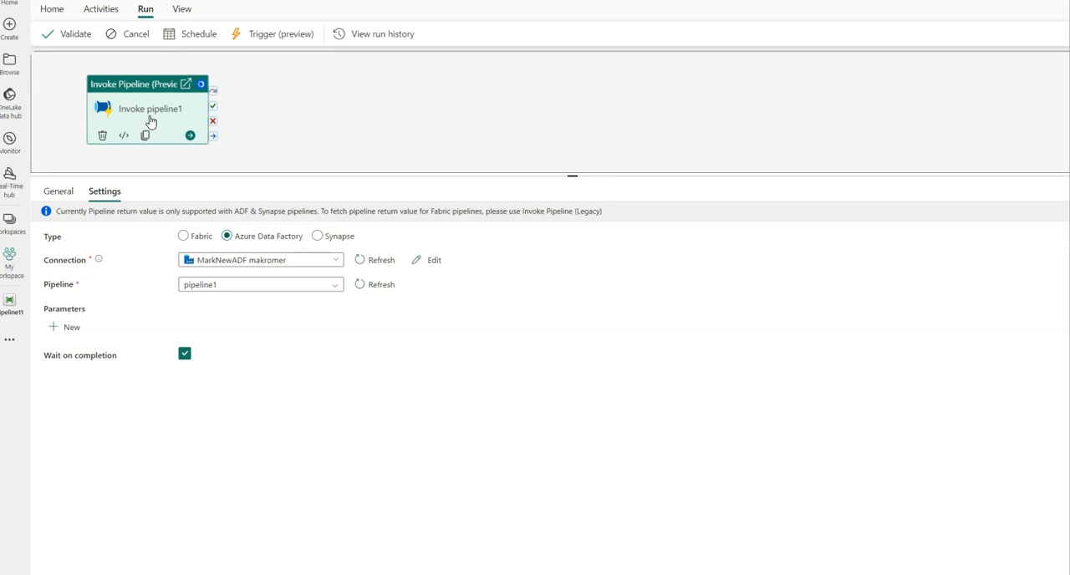
mouse_move(309, 84)
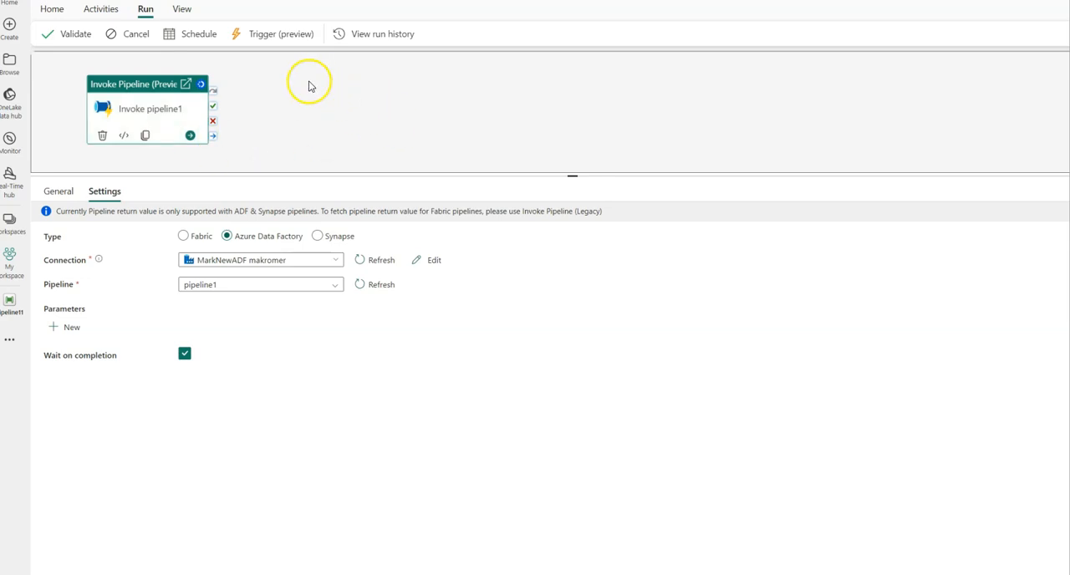